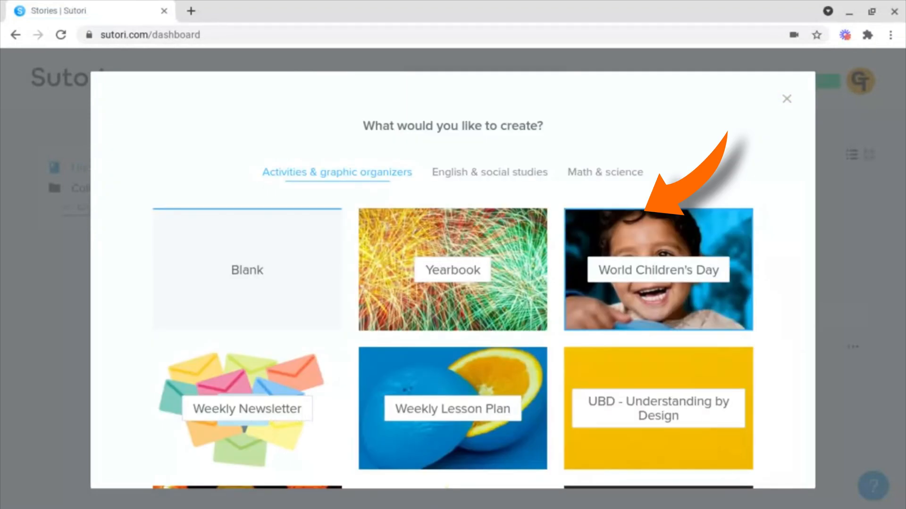
# - Start a new story from the Blank template
pyautogui.scroll(-3)
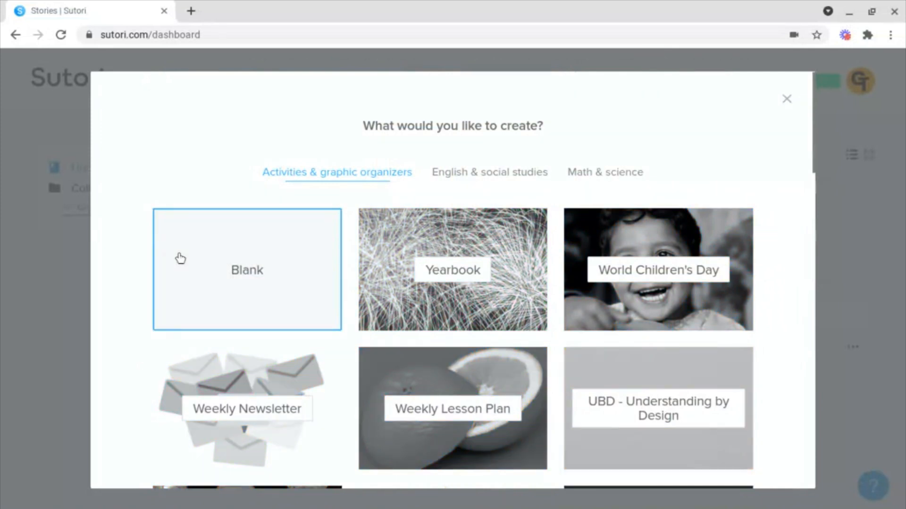
pyautogui.click(246, 269)
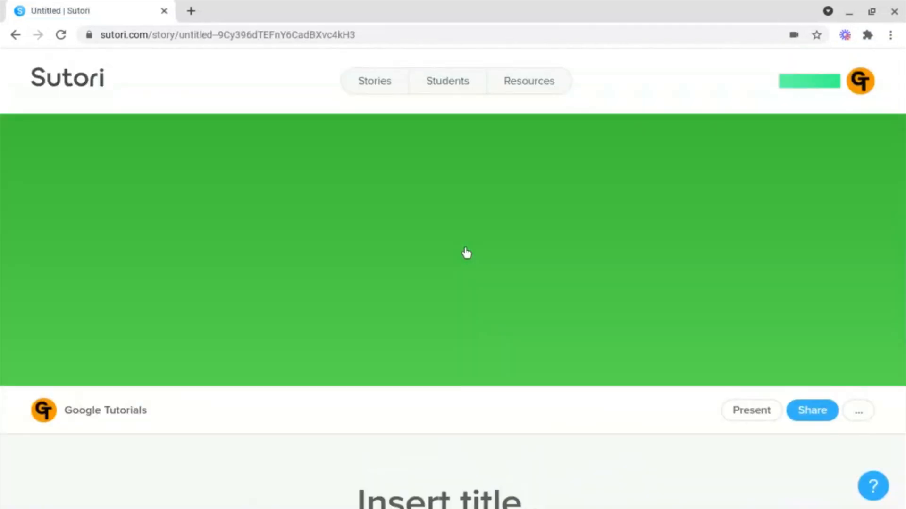
pyautogui.scroll(-3)
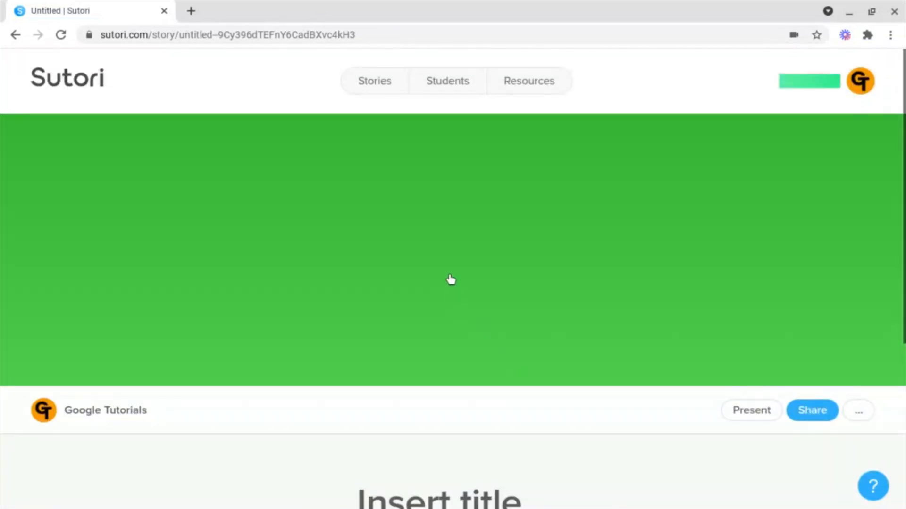
pyautogui.moveTo(447, 280)
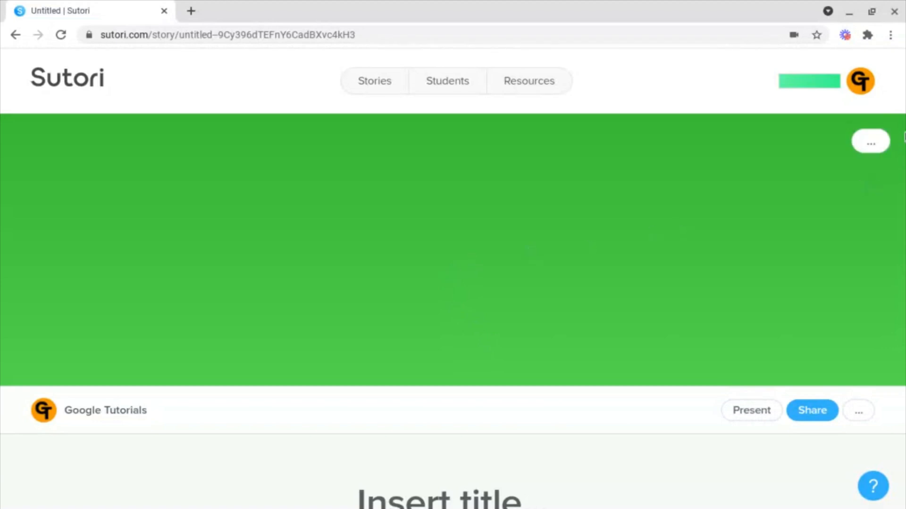
# - Replace the plain green banner with the canyon rock photo and save it
pyautogui.click(869, 142)
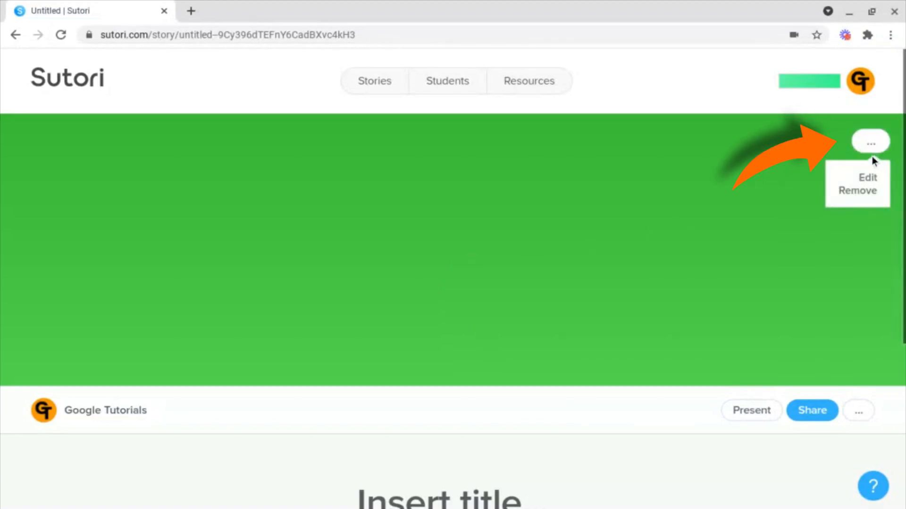
pyautogui.click(857, 191)
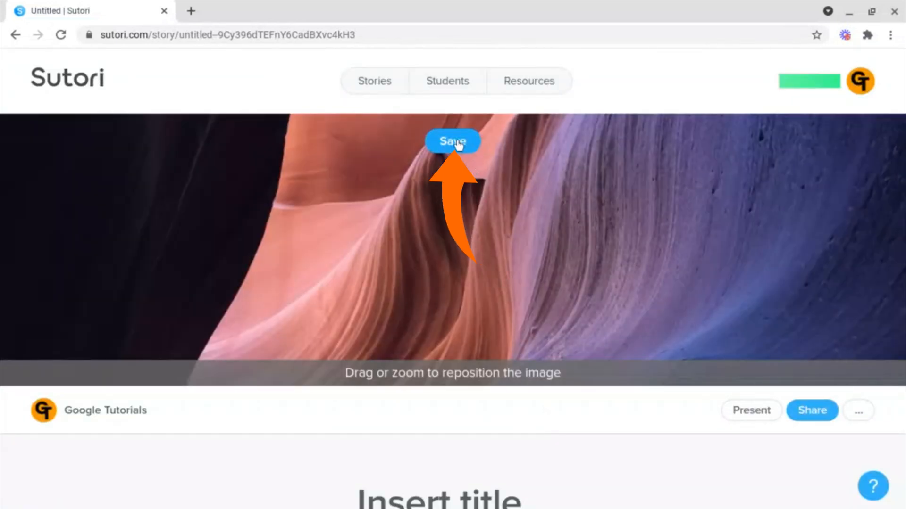
pyautogui.click(451, 140)
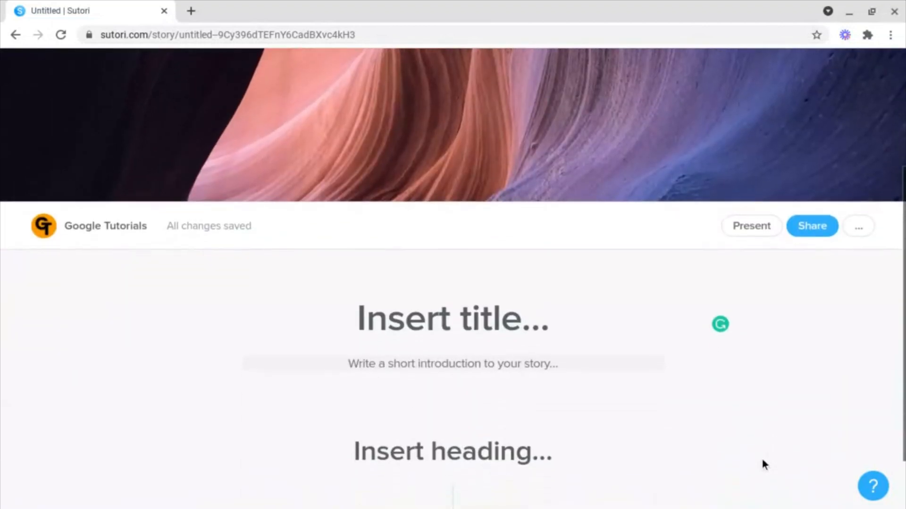
# - Enter 'Google Tutorials Timeline' as the title and 'Heading 1' as the first heading
pyautogui.scroll(-3)
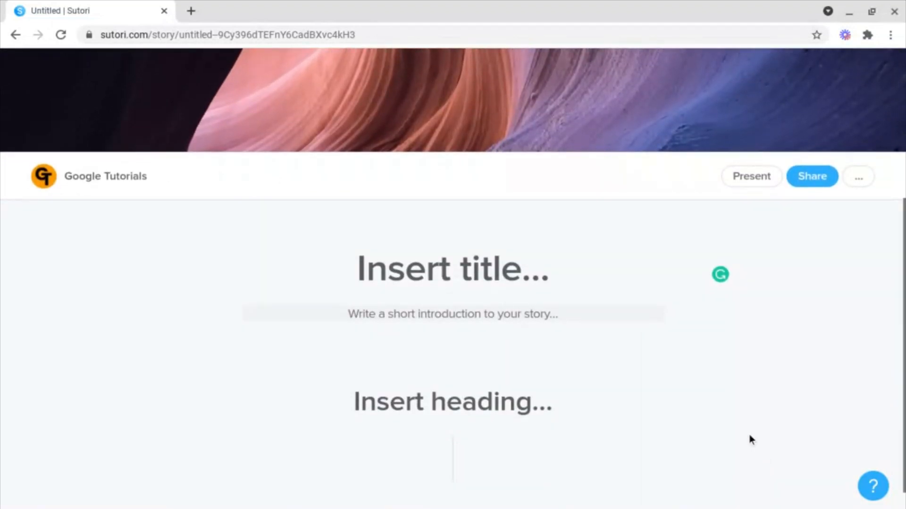
pyautogui.write('Google Tutorials Timeline')
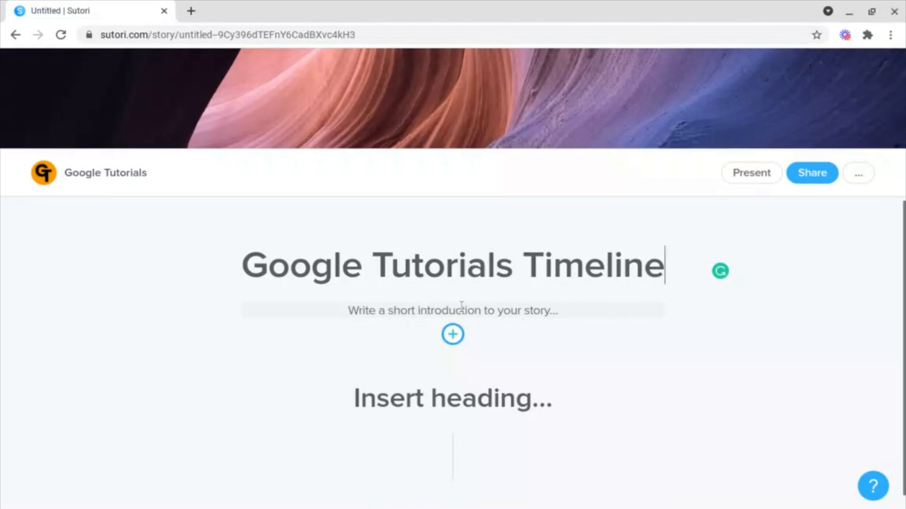
pyautogui.click(452, 398)
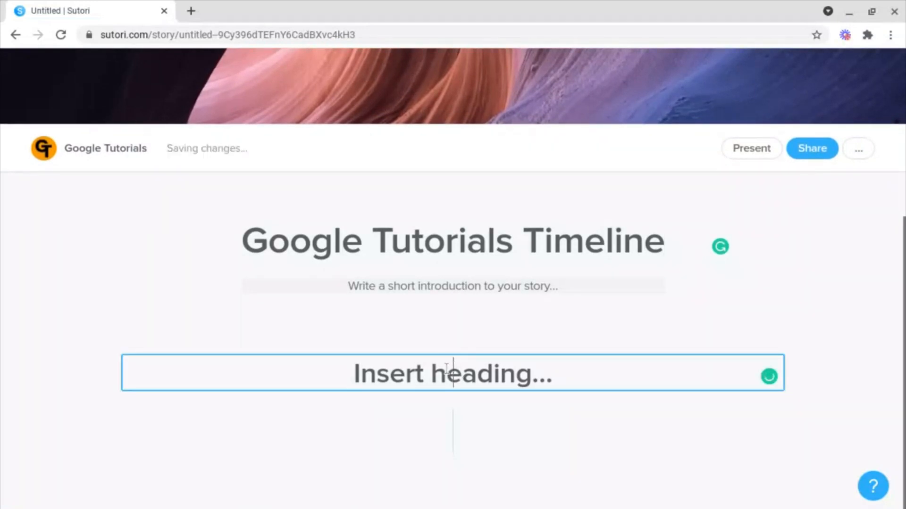
pyautogui.write('Heading 1')
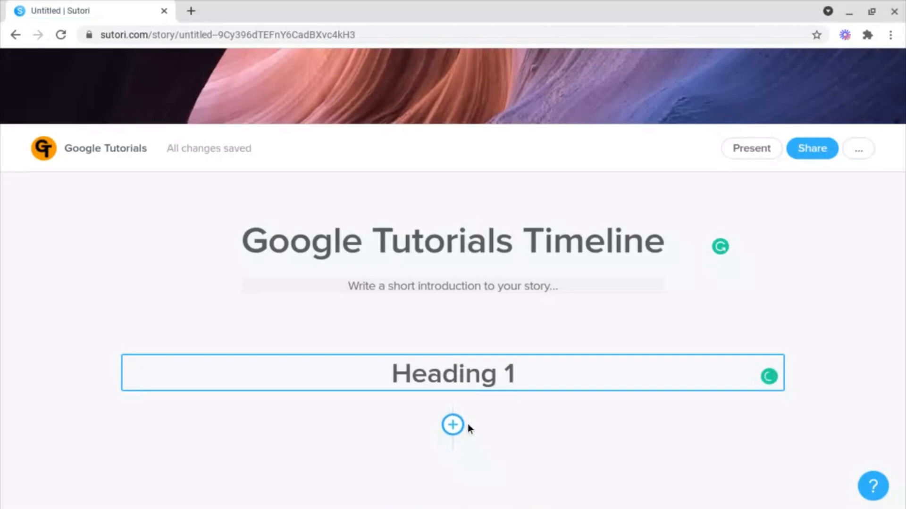
pyautogui.click(452, 374)
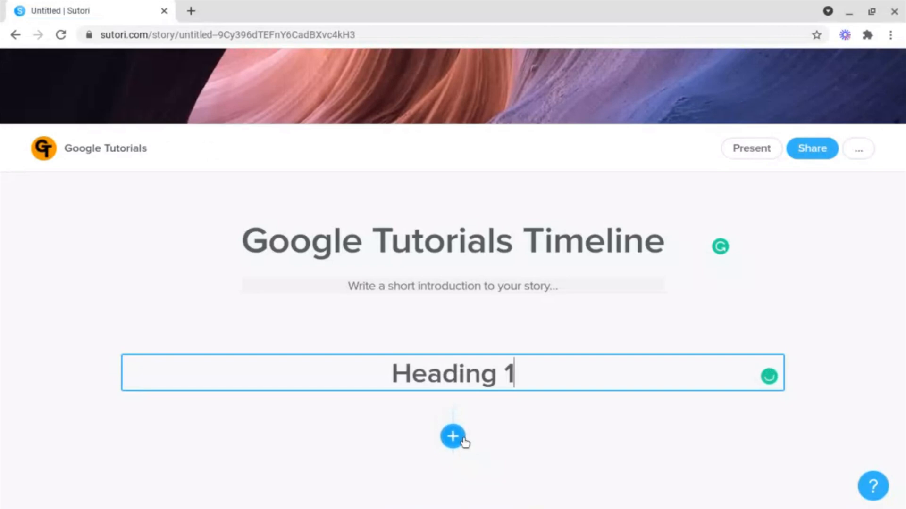
# - Add a text card under Heading 1, trying orange and purple before settling on green
pyautogui.click(452, 436)
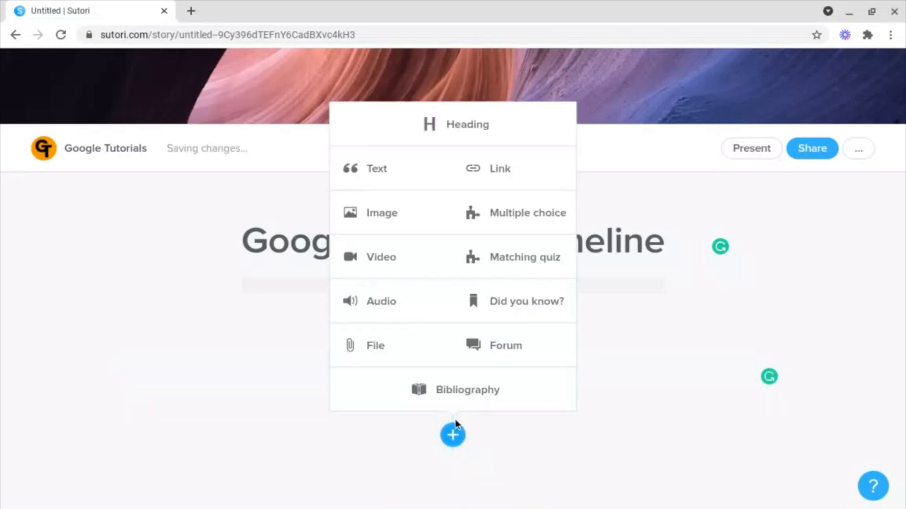
pyautogui.moveTo(377, 168)
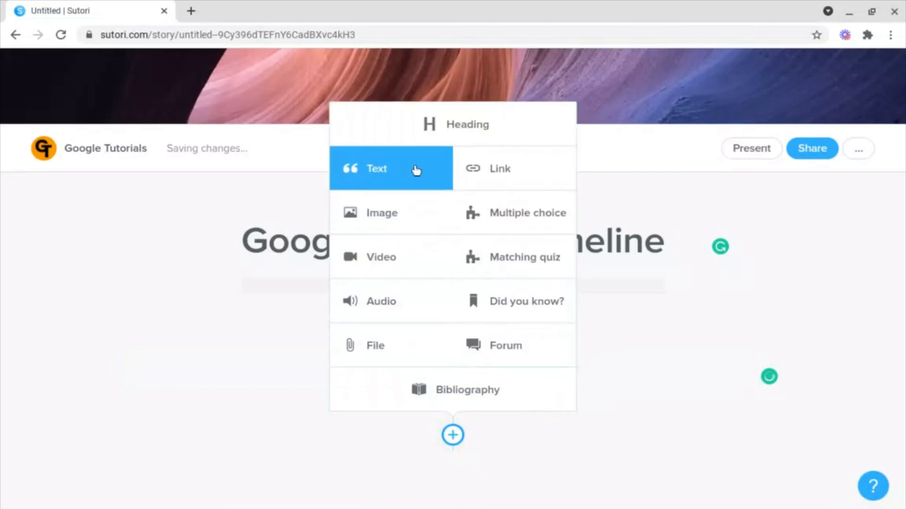
pyautogui.moveTo(464, 124)
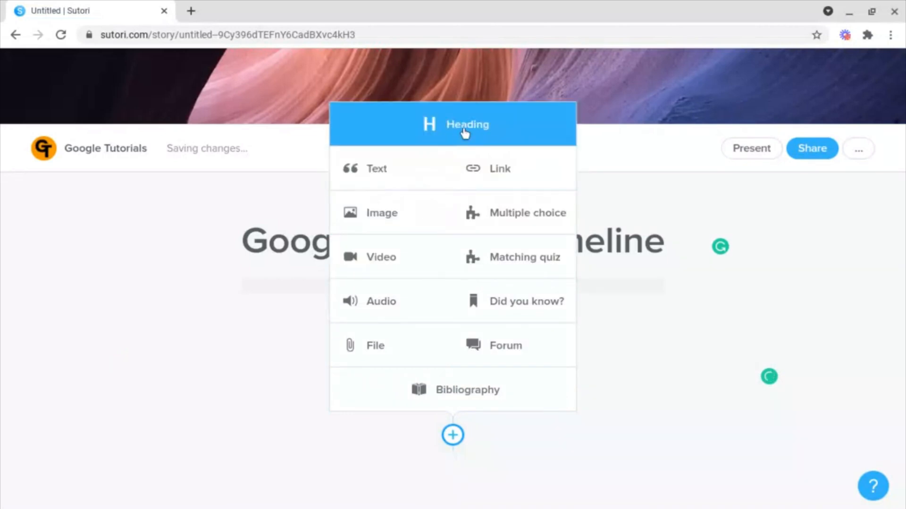
pyautogui.moveTo(377, 169)
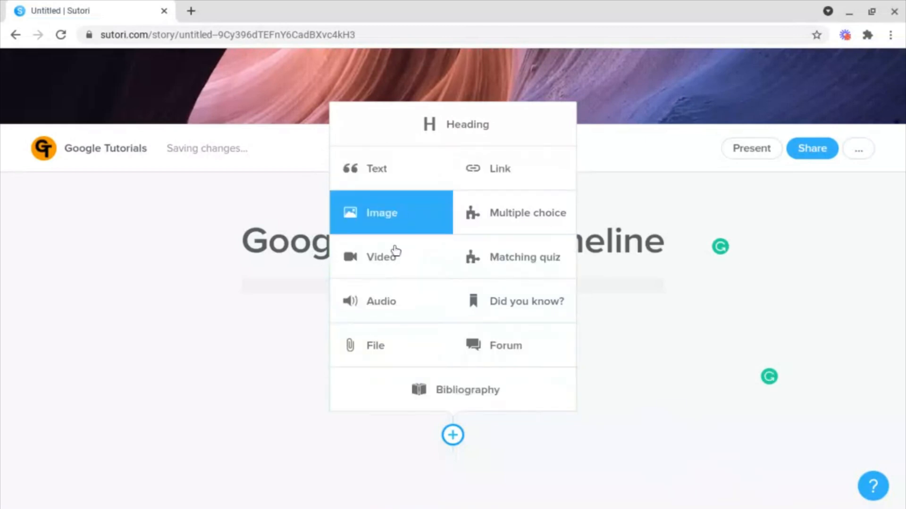
pyautogui.moveTo(500, 168)
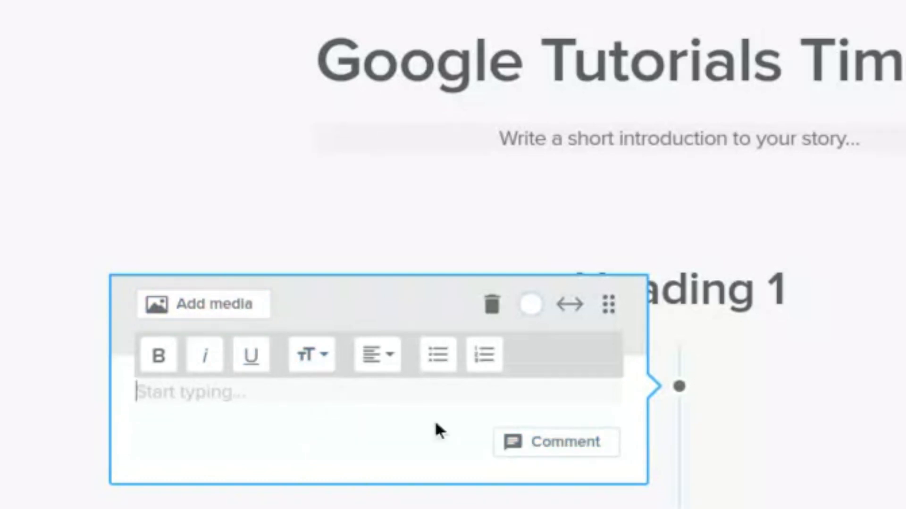
pyautogui.moveTo(534, 390)
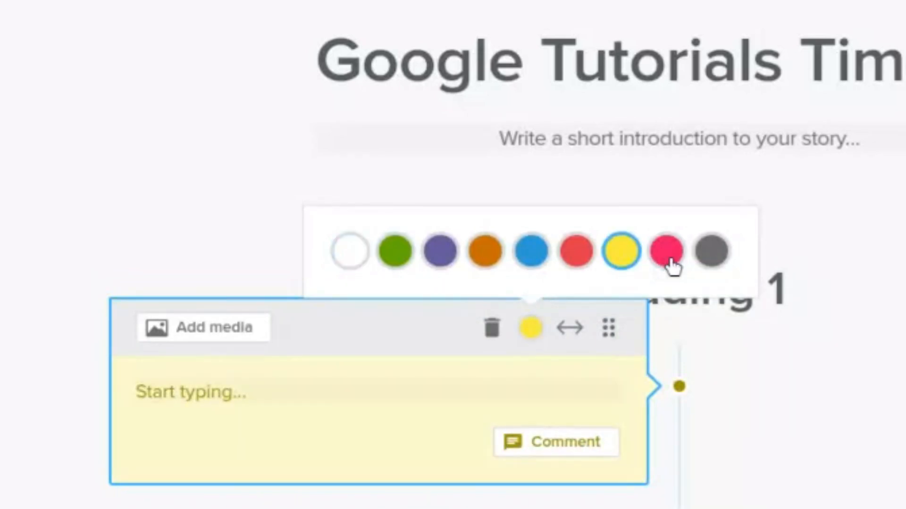
pyautogui.click(486, 251)
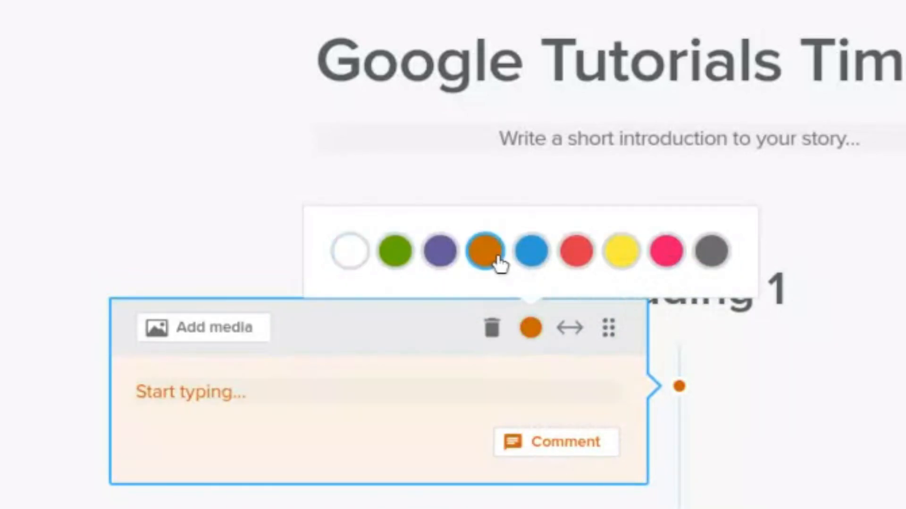
pyautogui.click(438, 251)
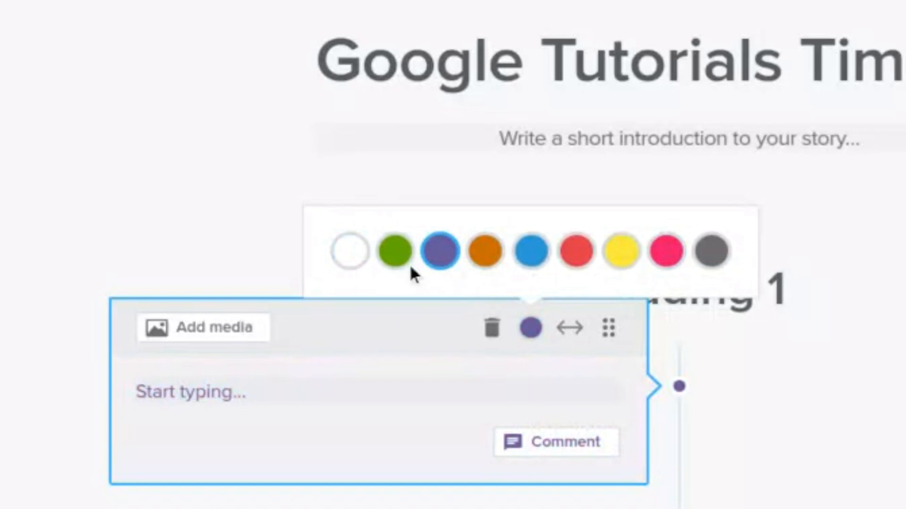
pyautogui.click(452, 428)
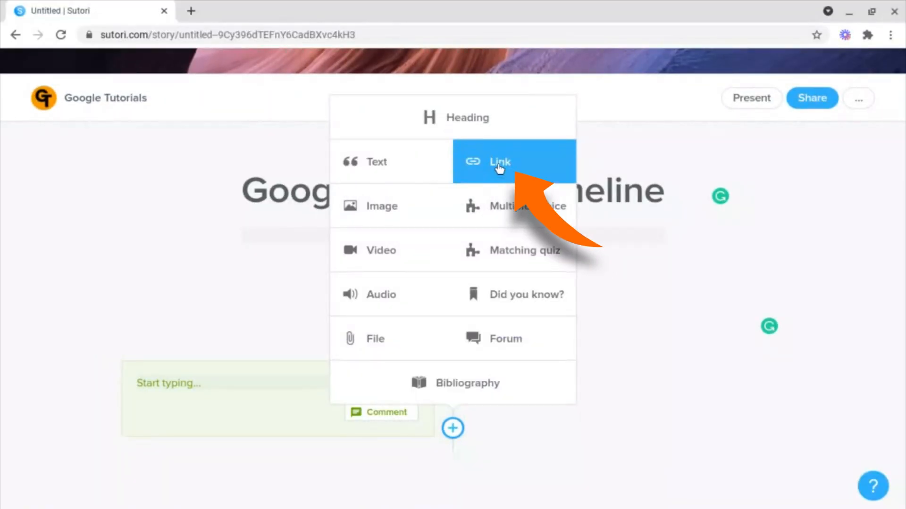
# - Embed the Jamboard remote-learning YouTube video via a Link item beside the text card
pyautogui.click(499, 162)
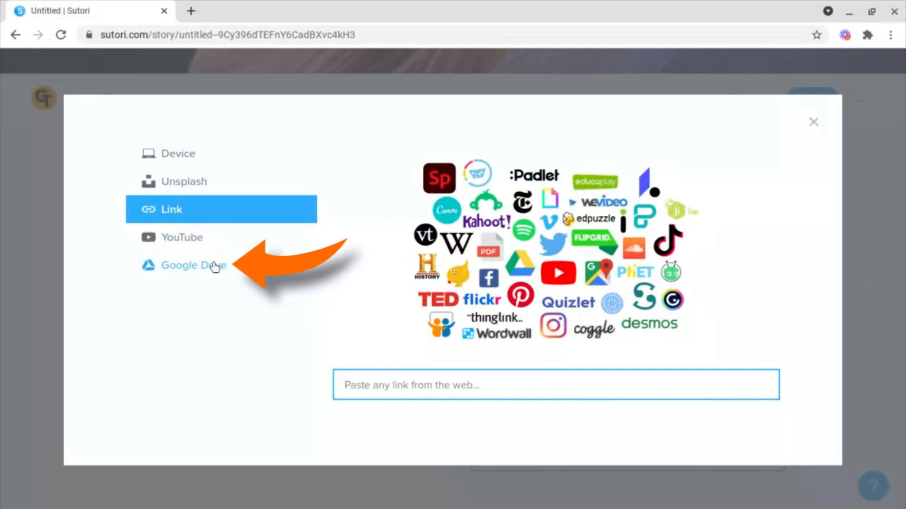
pyautogui.moveTo(210, 272)
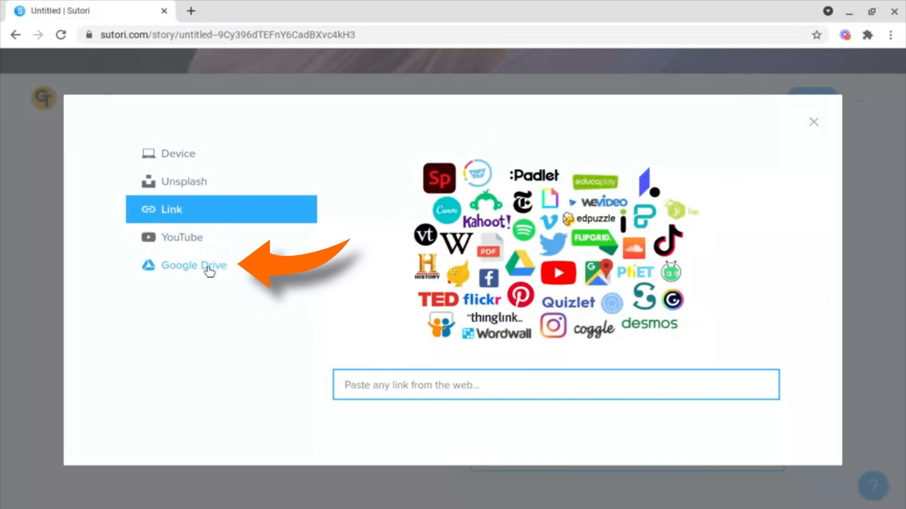
pyautogui.click(813, 122)
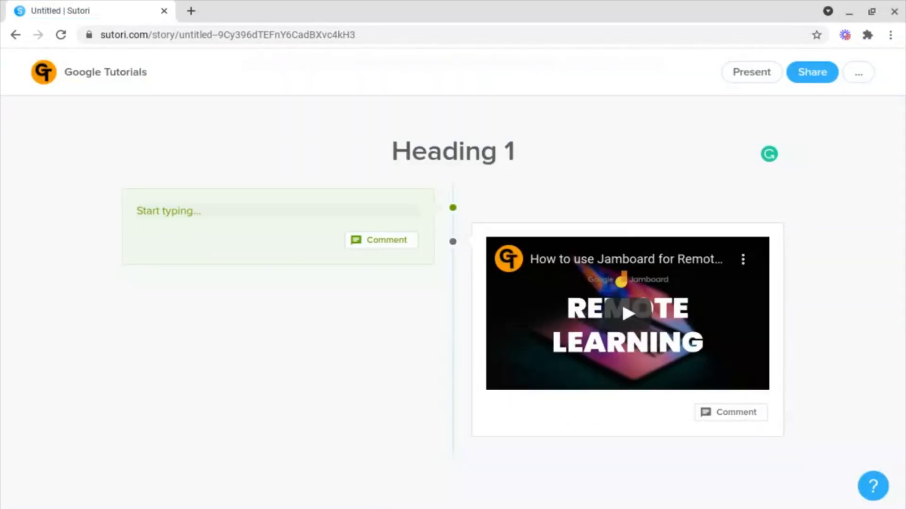
pyautogui.click(451, 388)
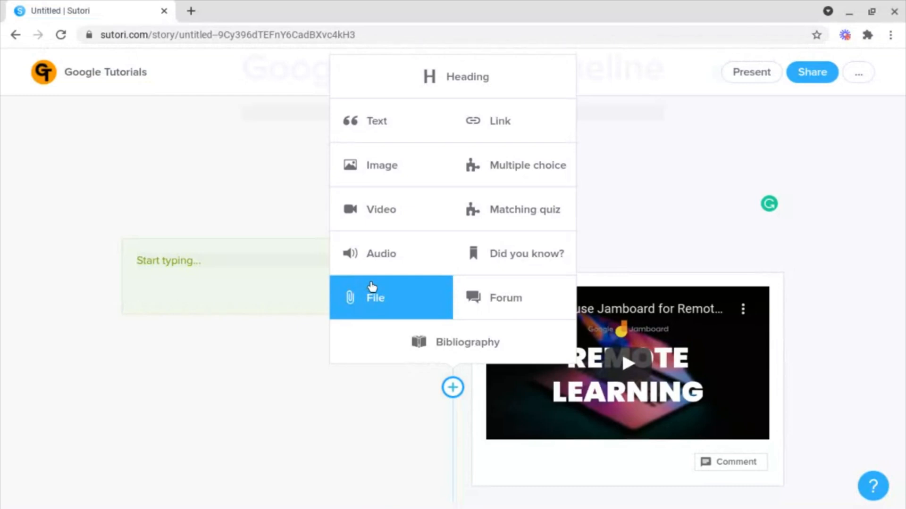
pyautogui.moveTo(372, 286)
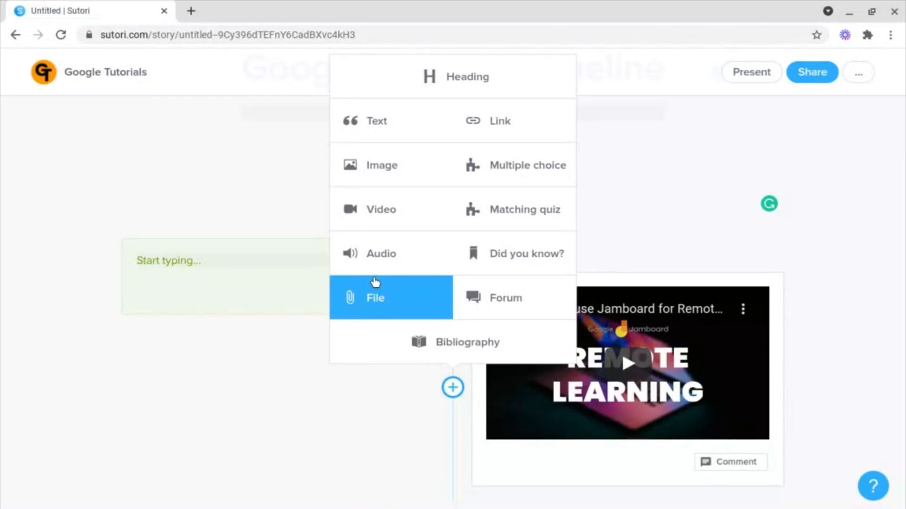
pyautogui.moveTo(510, 168)
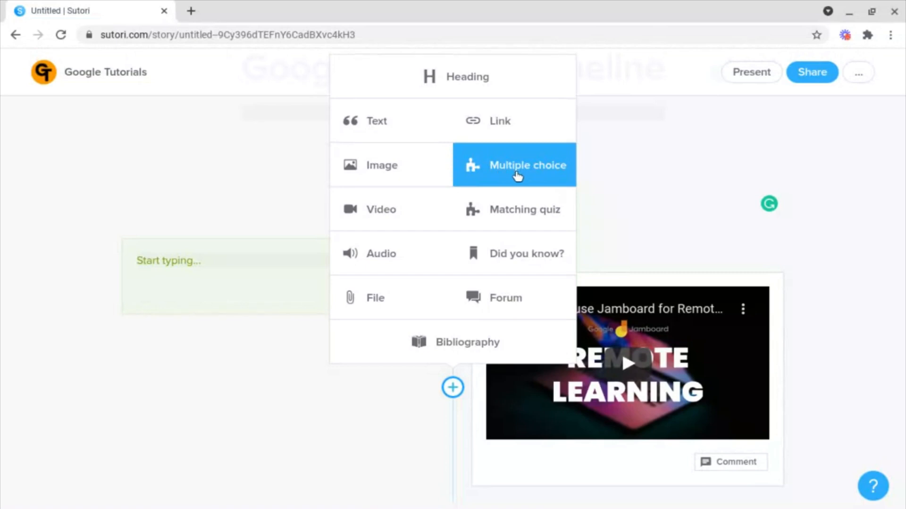
pyautogui.moveTo(504, 210)
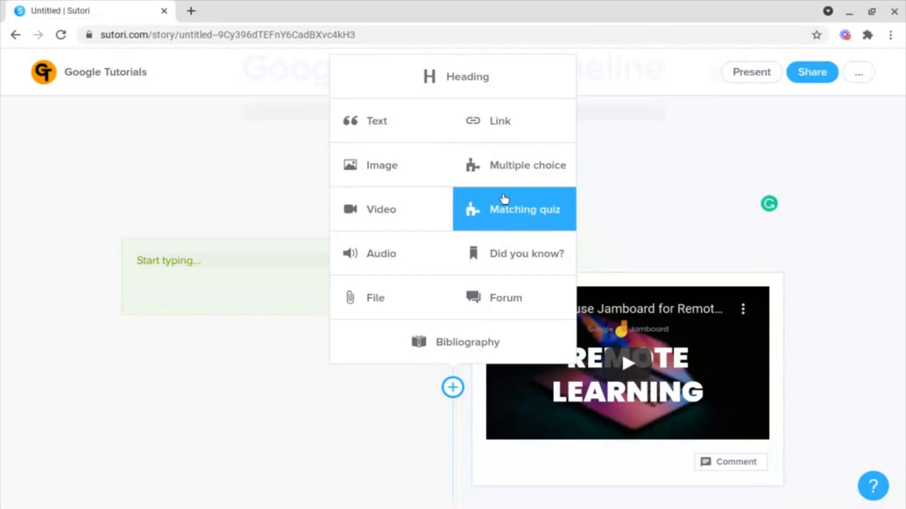
# - Create multiple-choice Question 1 with Answers 1–3, marking Answer 1 correct
pyautogui.click(467, 76)
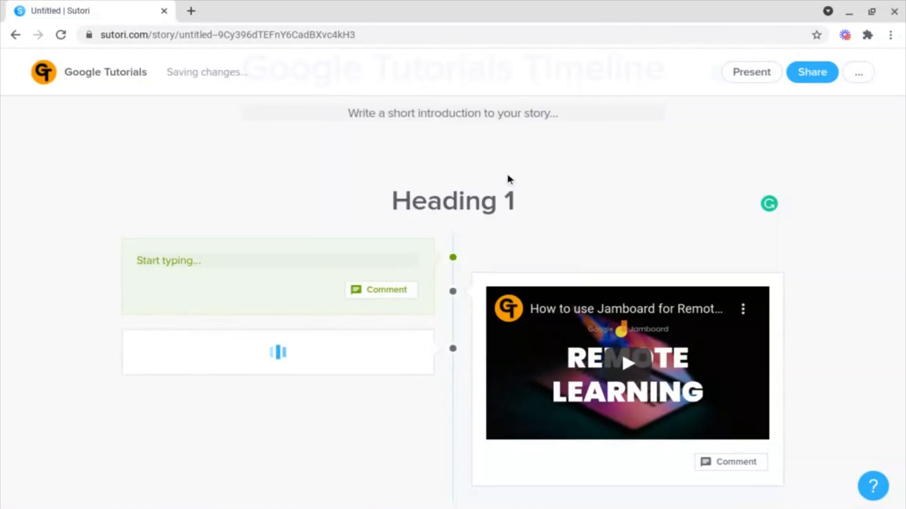
pyautogui.write('Question 1')
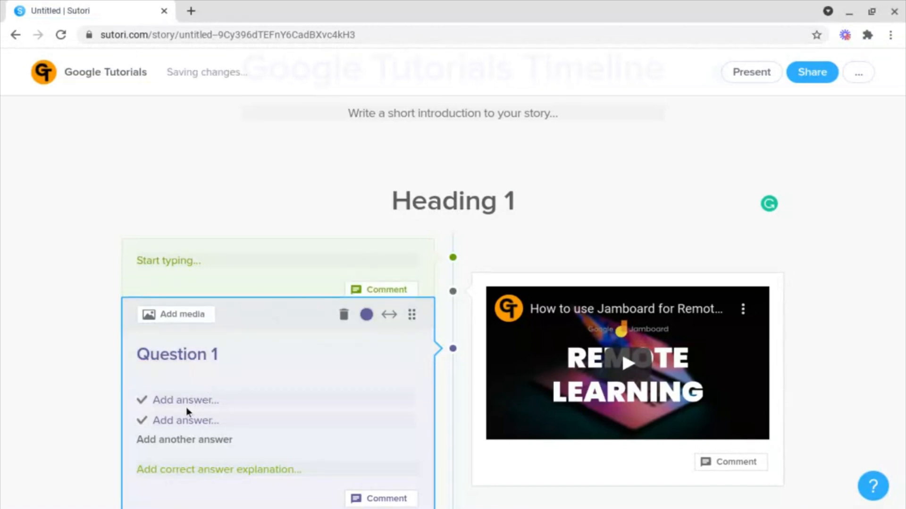
pyautogui.write('Answer 2')
pyautogui.write('Answer 1')
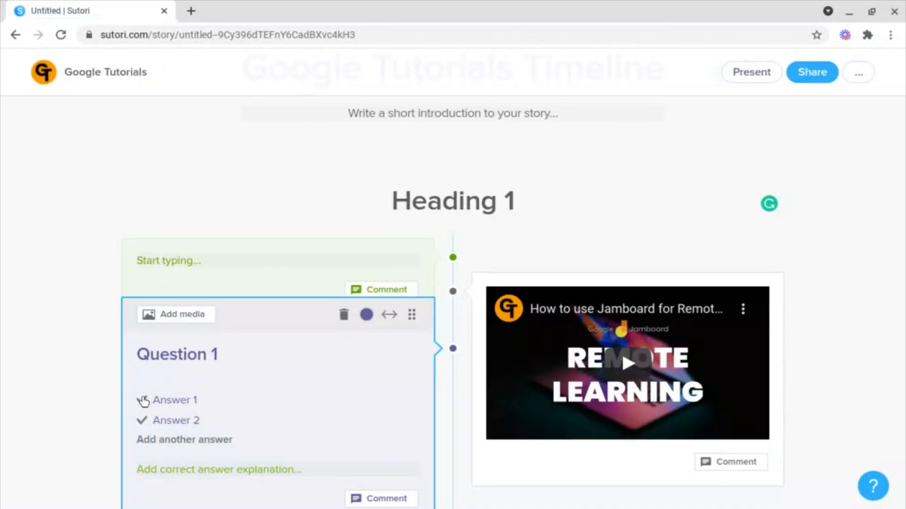
pyautogui.click(143, 400)
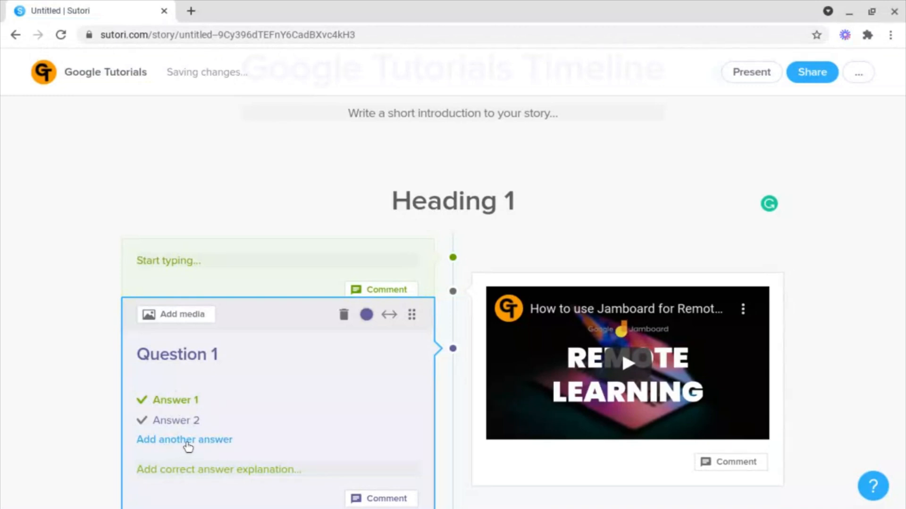
pyautogui.click(184, 440)
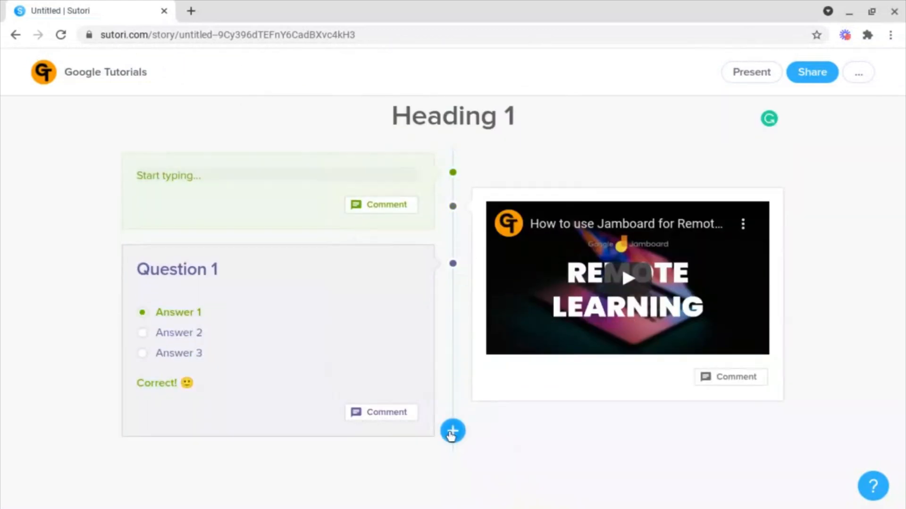
# - Insert a matching quiz pairing Questions 1–2 with Answers 1–2 below the video
pyautogui.click(451, 431)
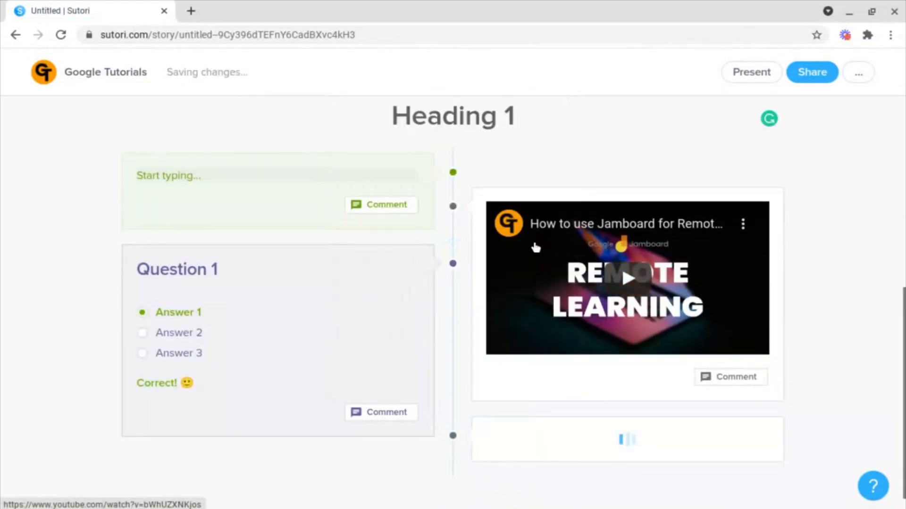
pyautogui.scroll(-3)
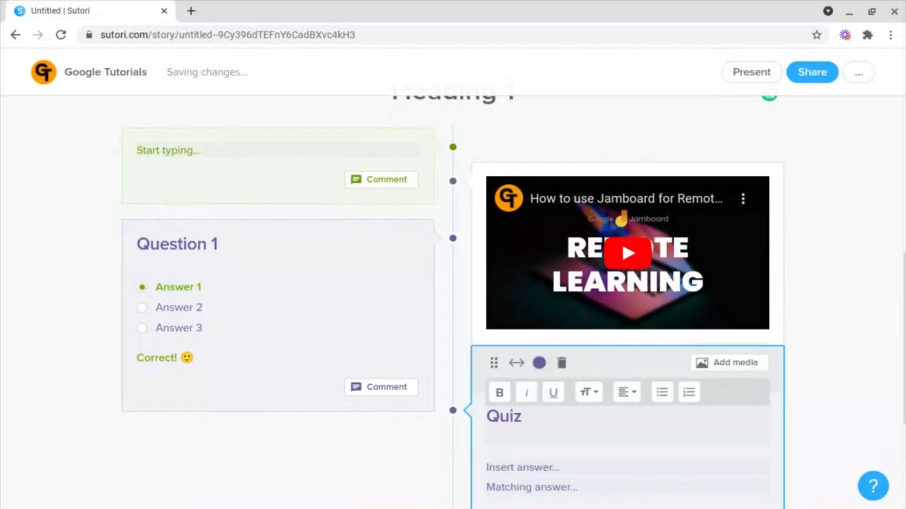
pyautogui.scroll(-3)
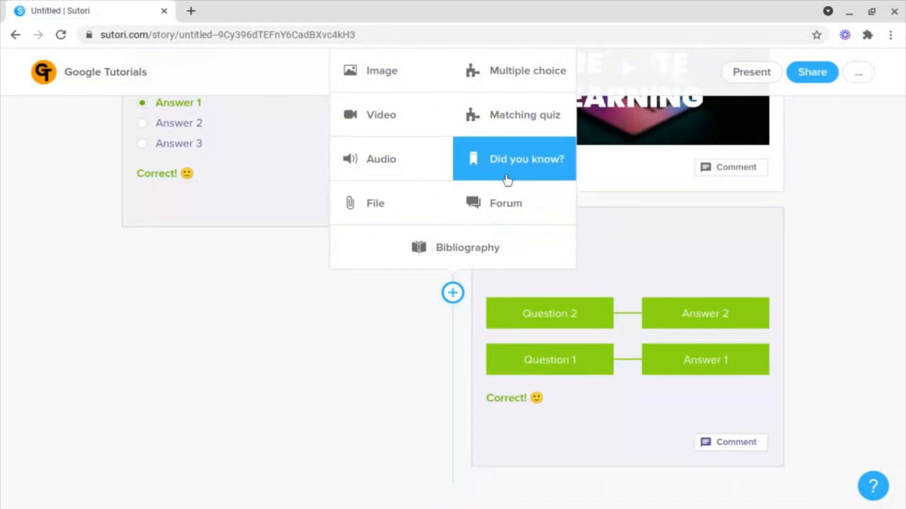
pyautogui.moveTo(505, 203)
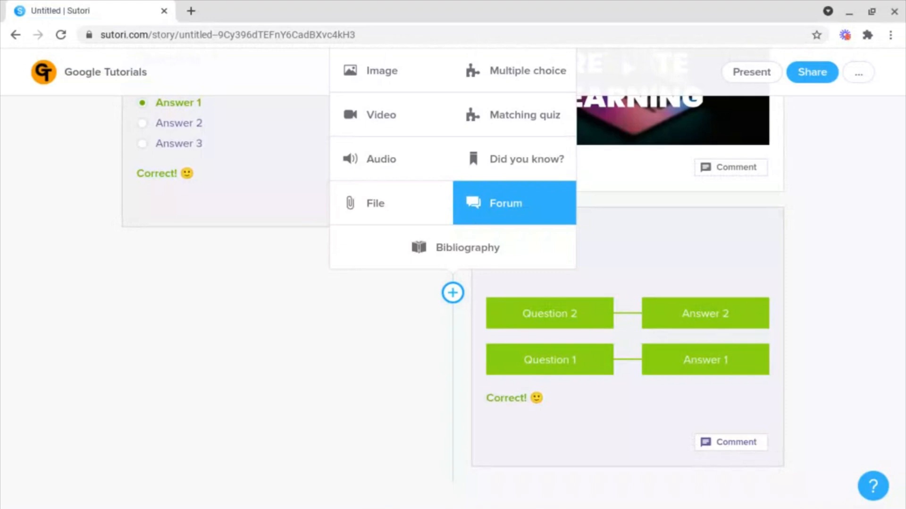
pyautogui.click(526, 158)
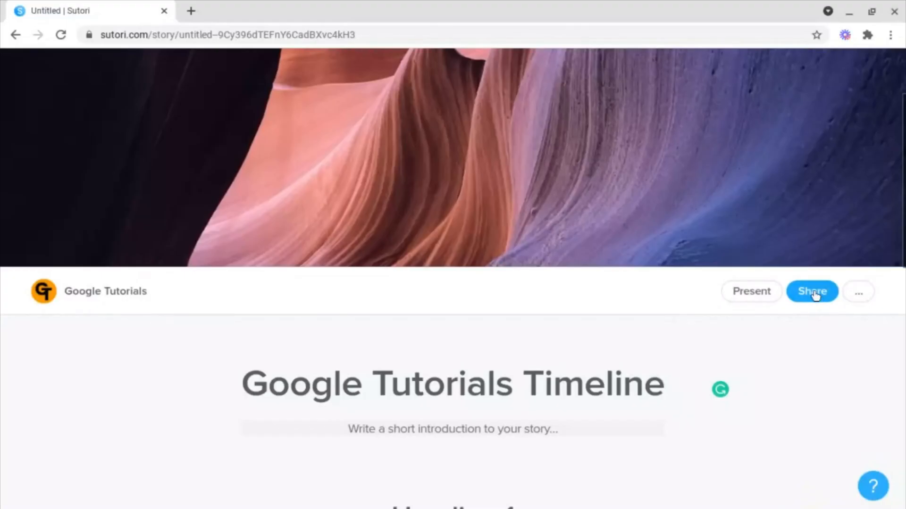
# - Copy the story's secret link with Can view permission, then close sharing
pyautogui.click(811, 292)
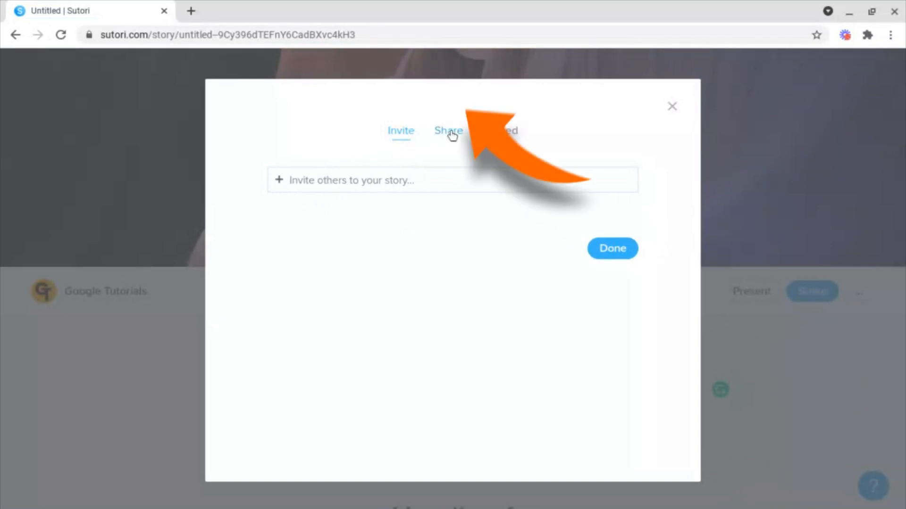
pyautogui.click(448, 130)
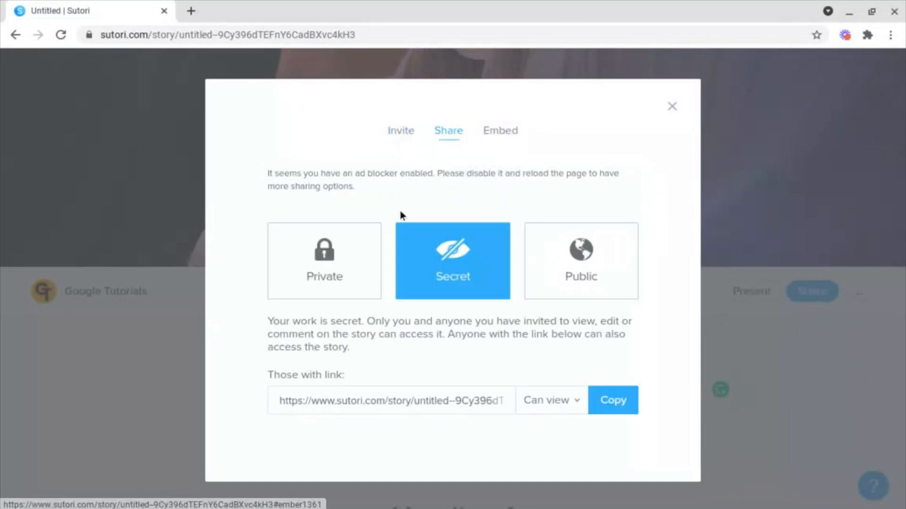
pyautogui.click(611, 400)
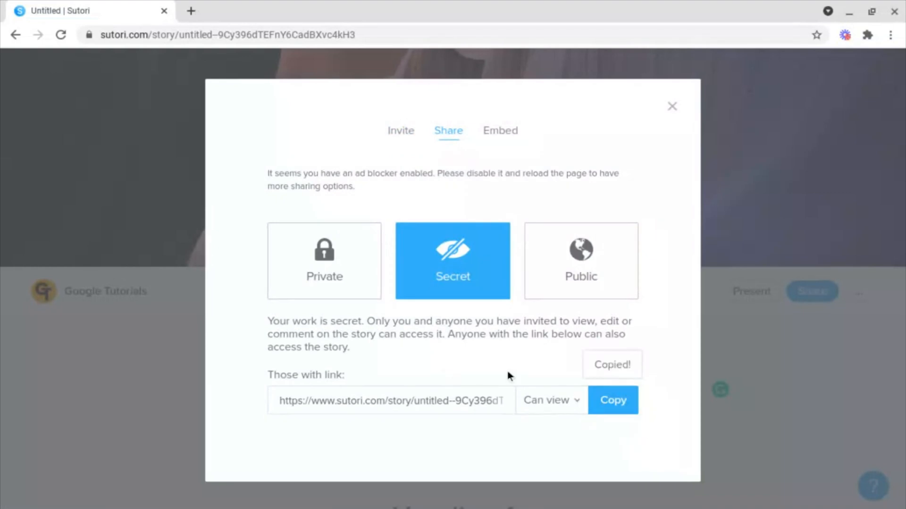
pyautogui.moveTo(473, 364)
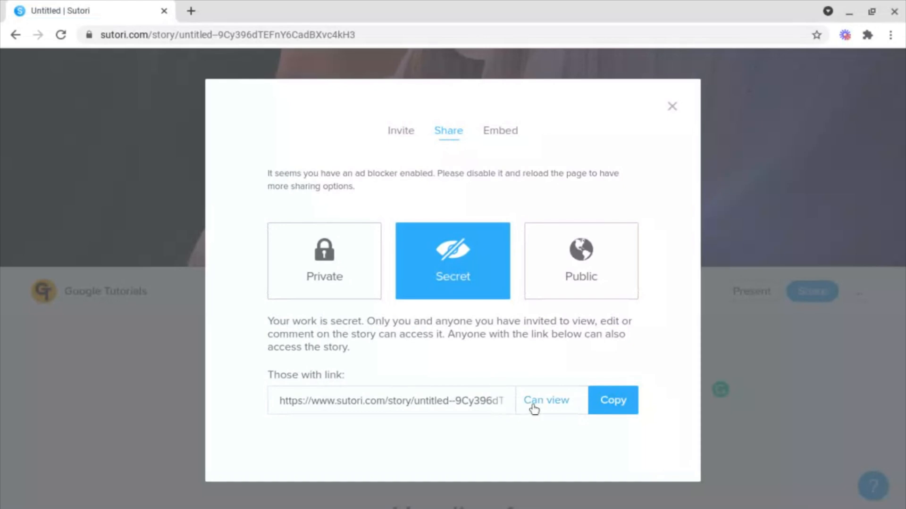
pyautogui.click(547, 400)
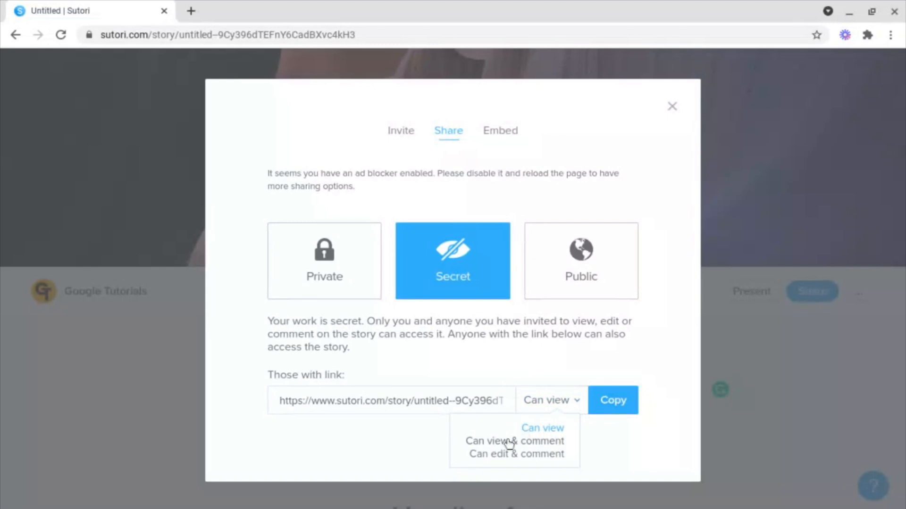
pyautogui.moveTo(513, 457)
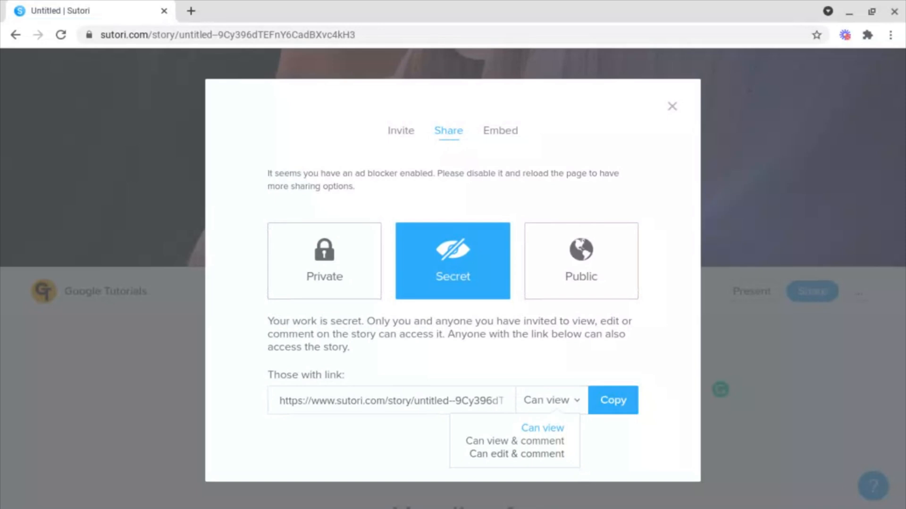
pyautogui.moveTo(529, 441)
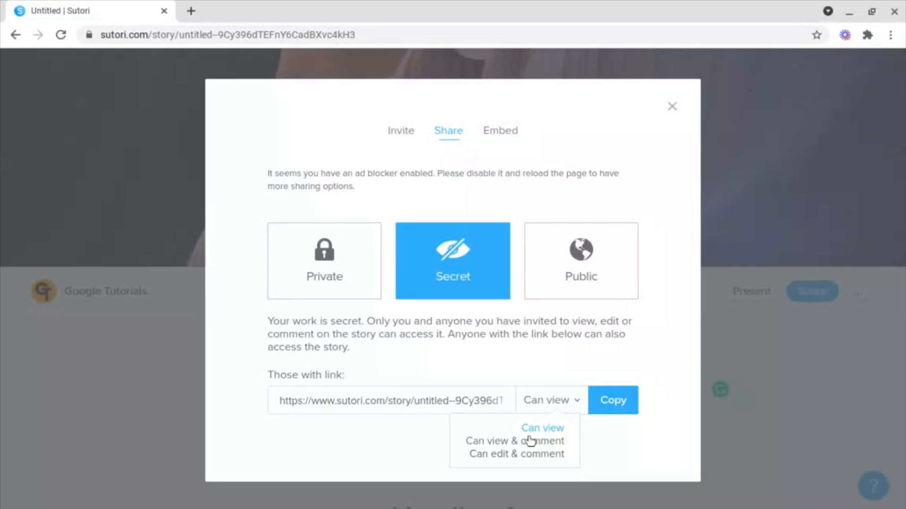
pyautogui.click(672, 107)
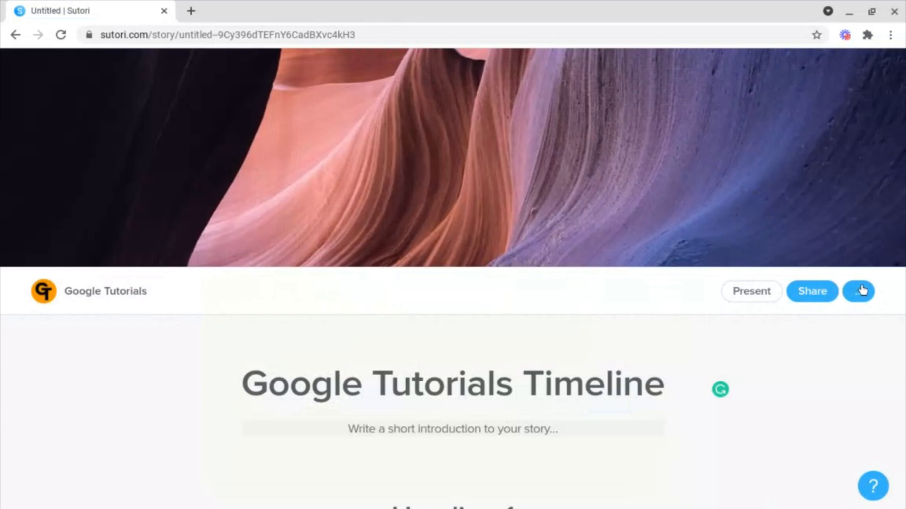
pyautogui.click(859, 292)
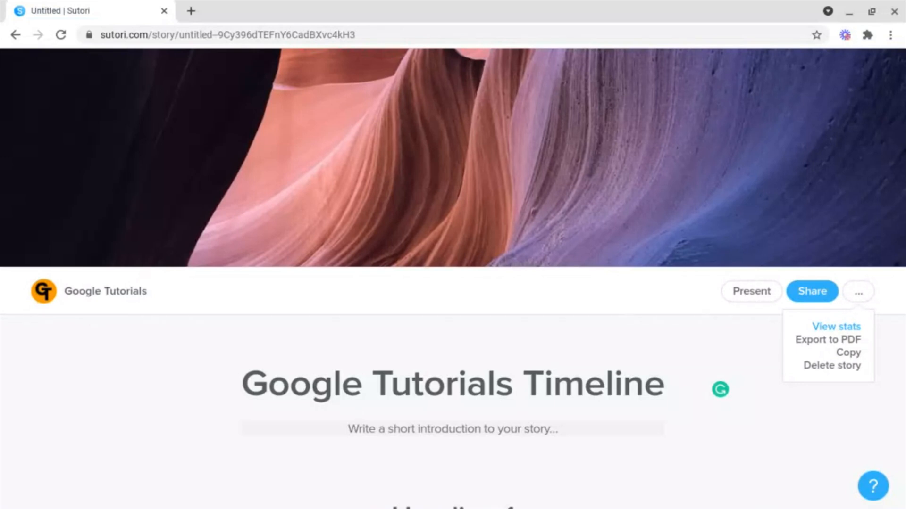
pyautogui.click(857, 291)
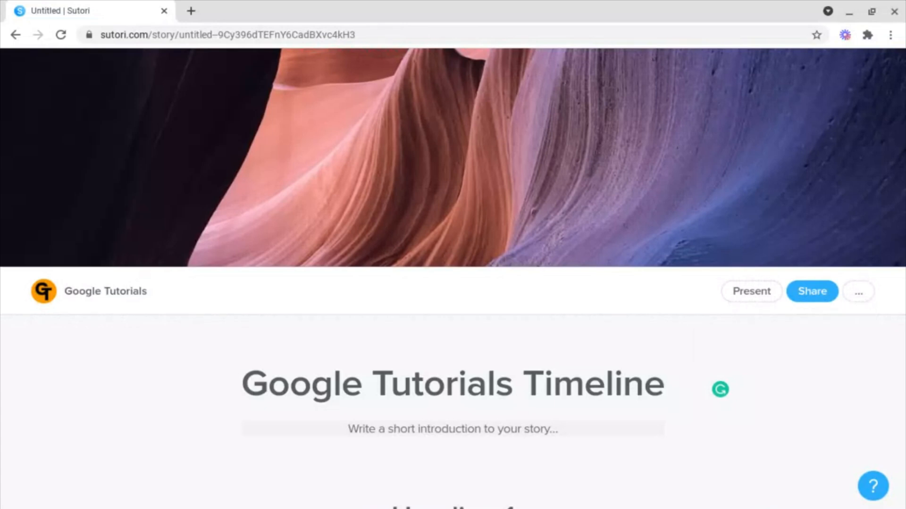